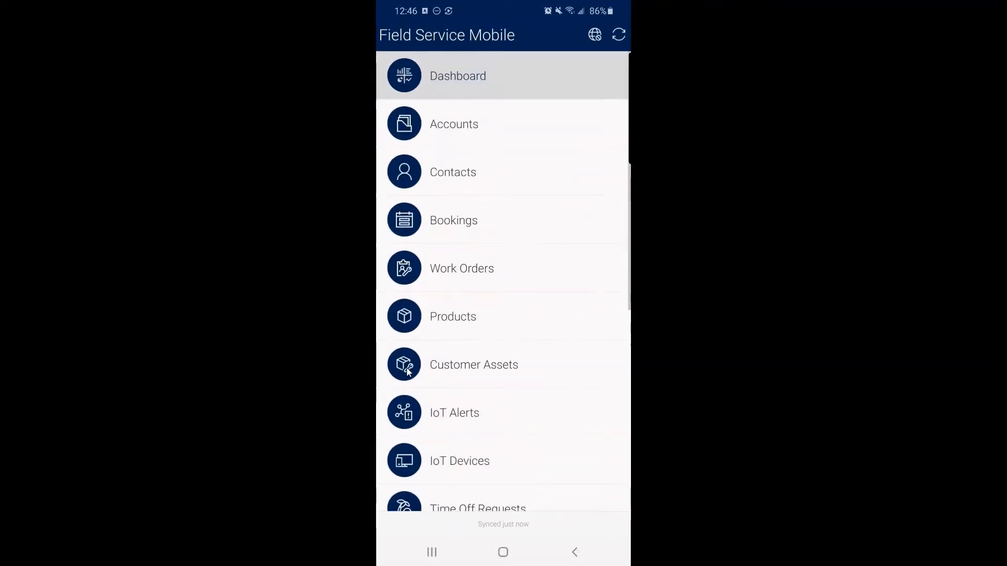
# Step: Review the first contact's details in Contacts, then return to the Contacts list
pyautogui.click(452, 172)
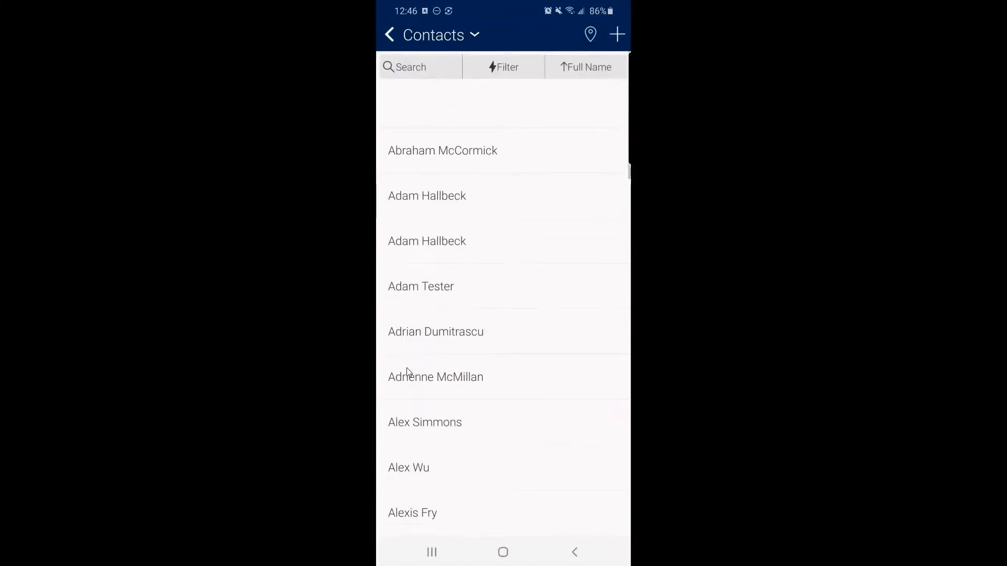
pyautogui.click(442, 150)
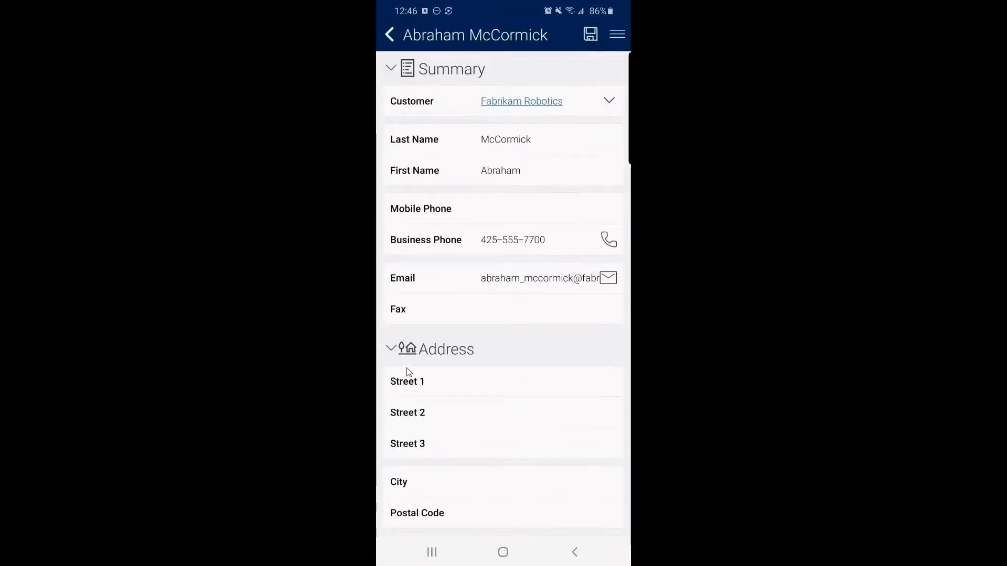
pyautogui.scroll(-3)
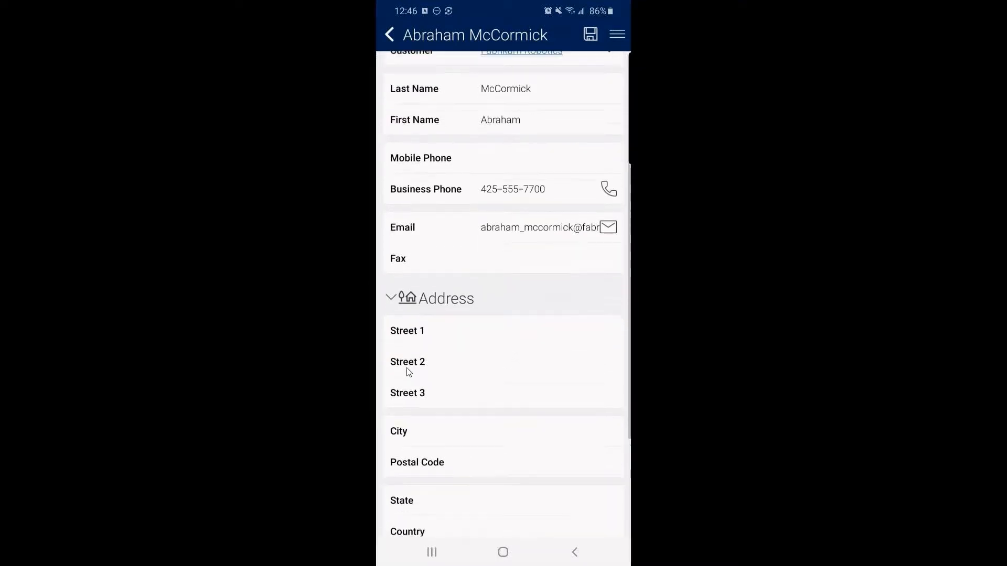
pyautogui.scroll(-3)
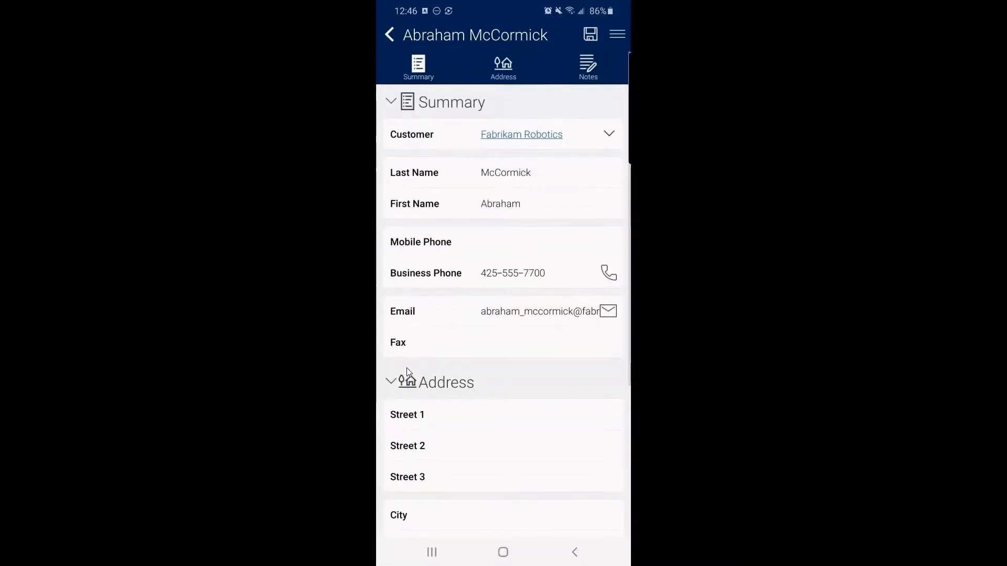
pyautogui.click(389, 35)
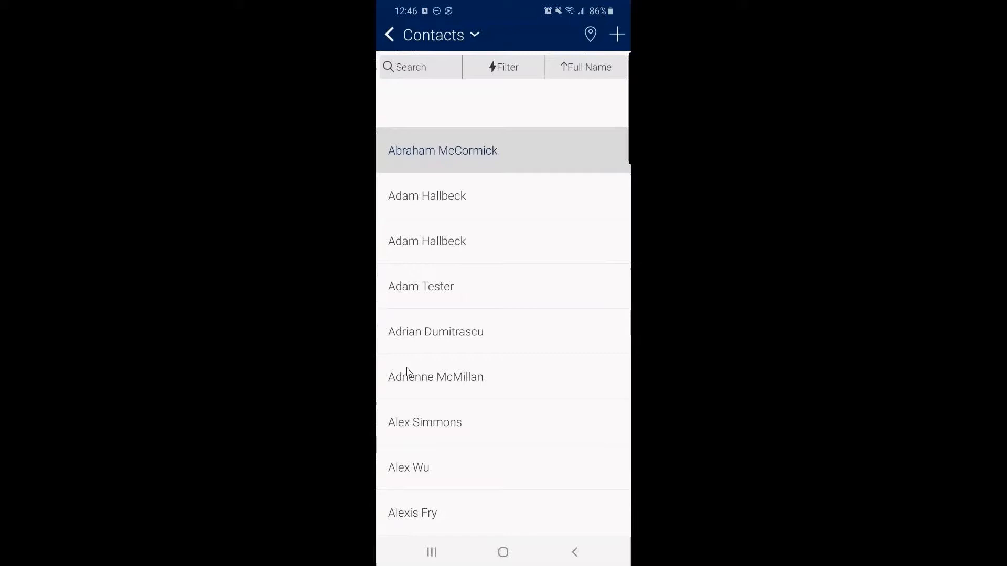
# Step: From the main menu, open Work Orders using the Default view
pyautogui.click(389, 35)
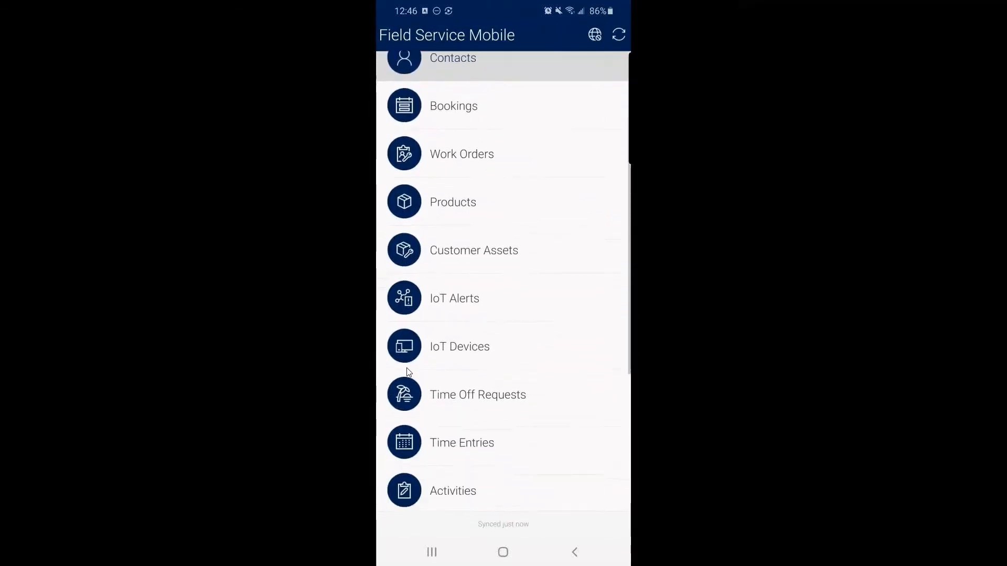
pyautogui.scroll(-3)
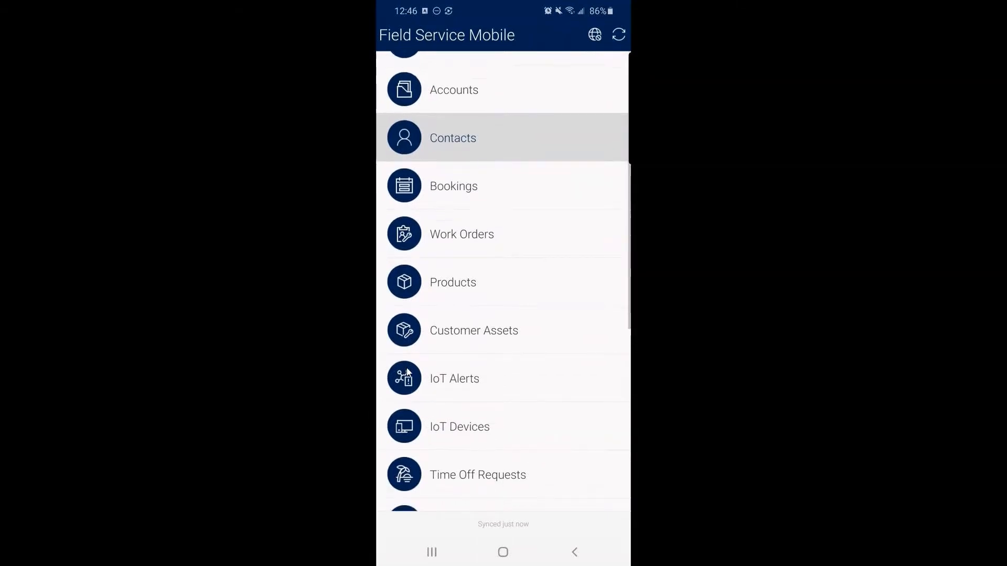
pyautogui.click(461, 234)
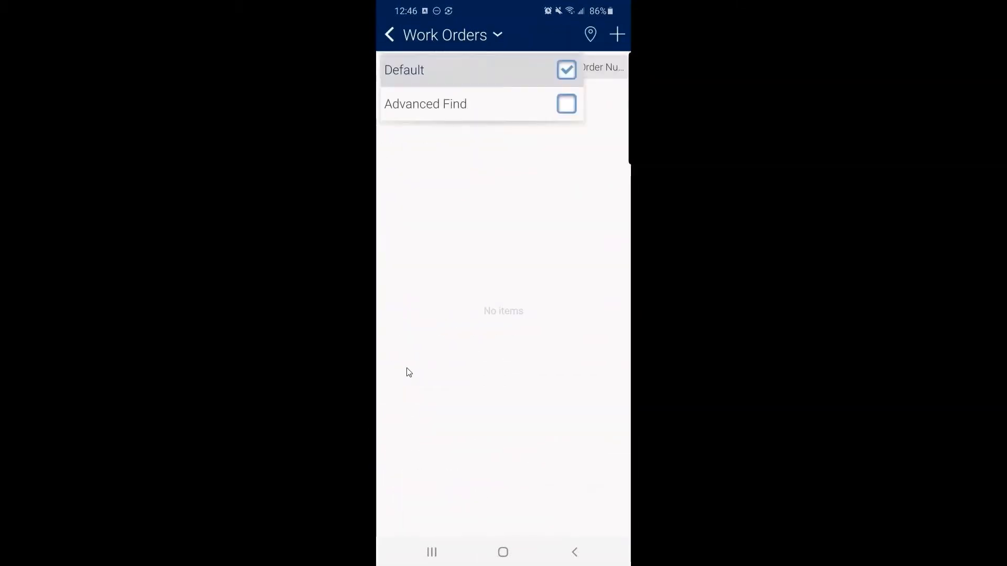
pyautogui.click(404, 69)
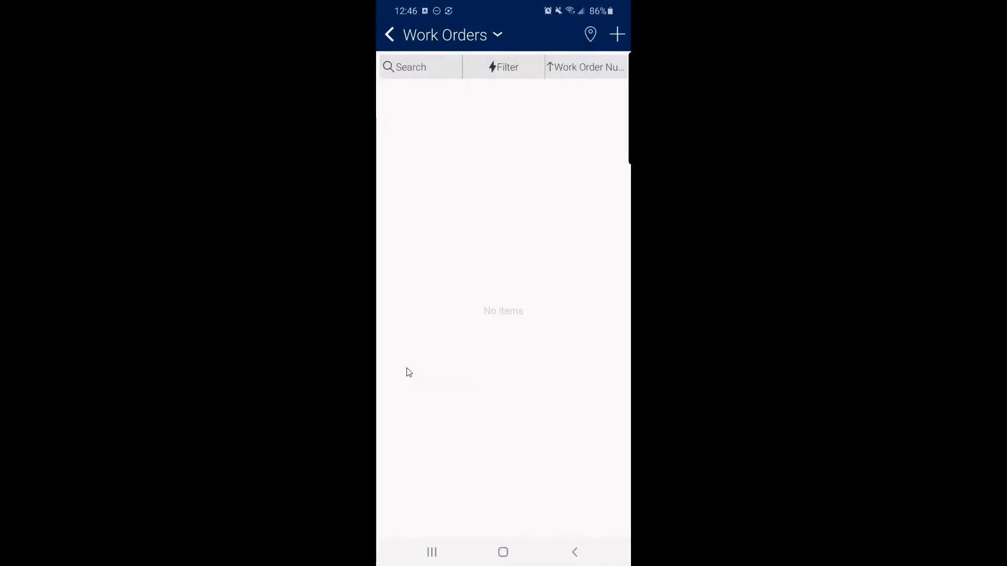
# Step: Start a new work order and choose A Datum Corporation as service account
pyautogui.click(616, 34)
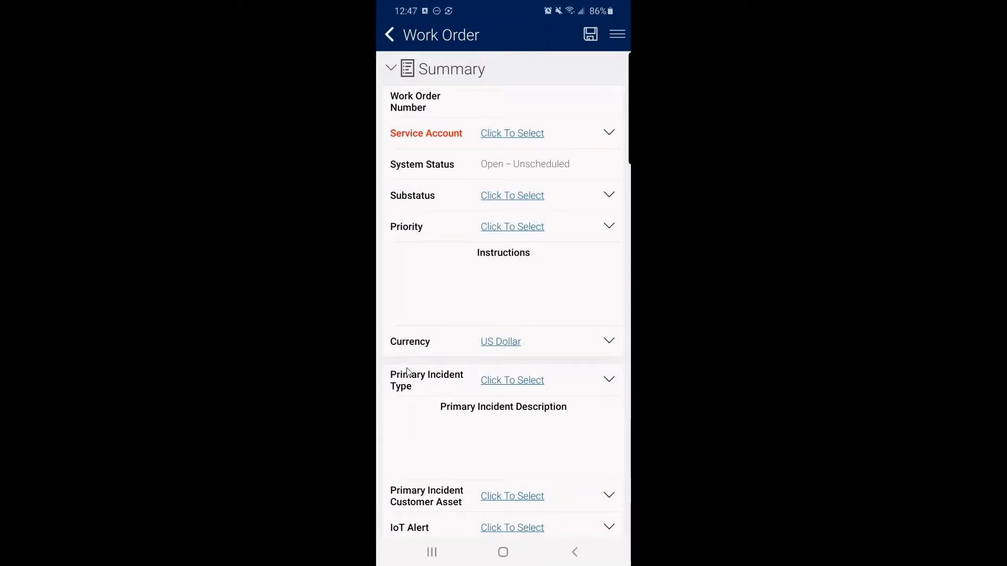
pyautogui.click(511, 132)
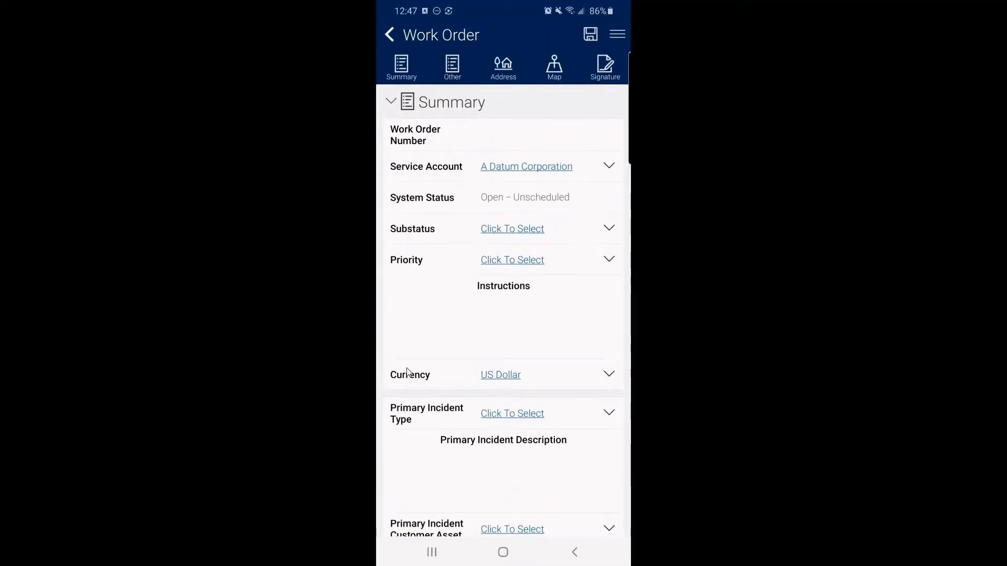
# Step: Set substatus Ready for Dispatch, priority Critical/Production Impact, and type Install or replace
pyautogui.click(512, 229)
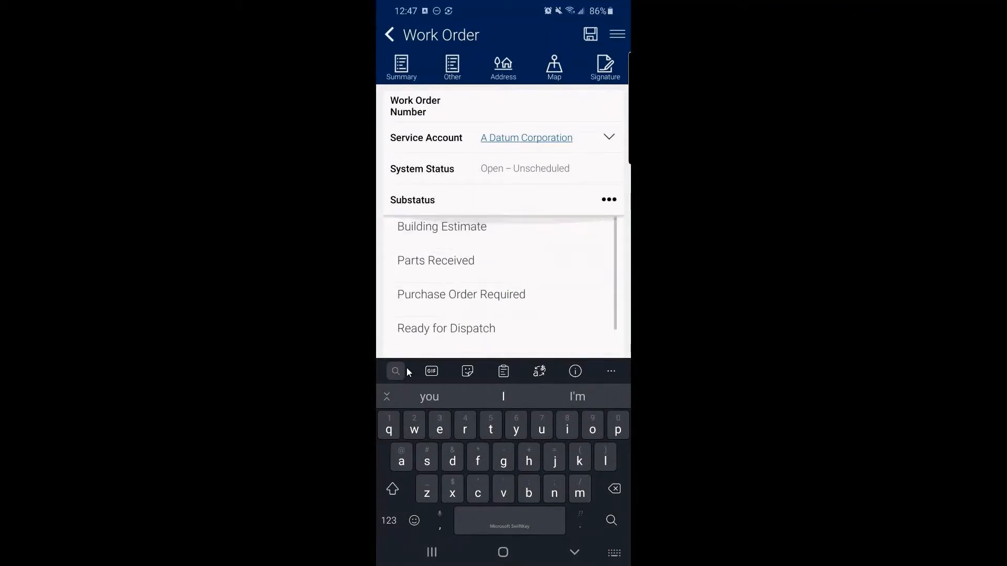
pyautogui.click(445, 329)
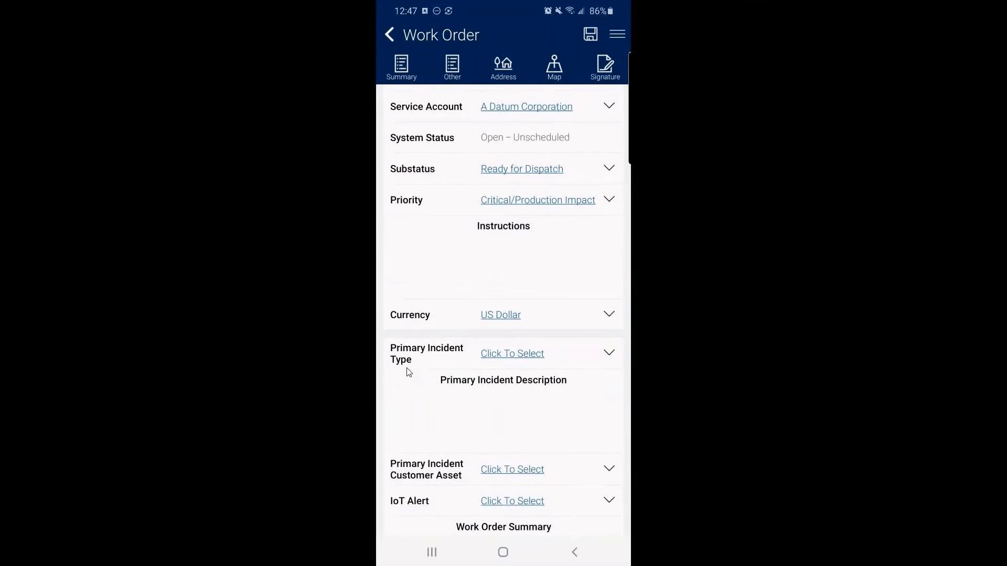
pyautogui.scroll(-3)
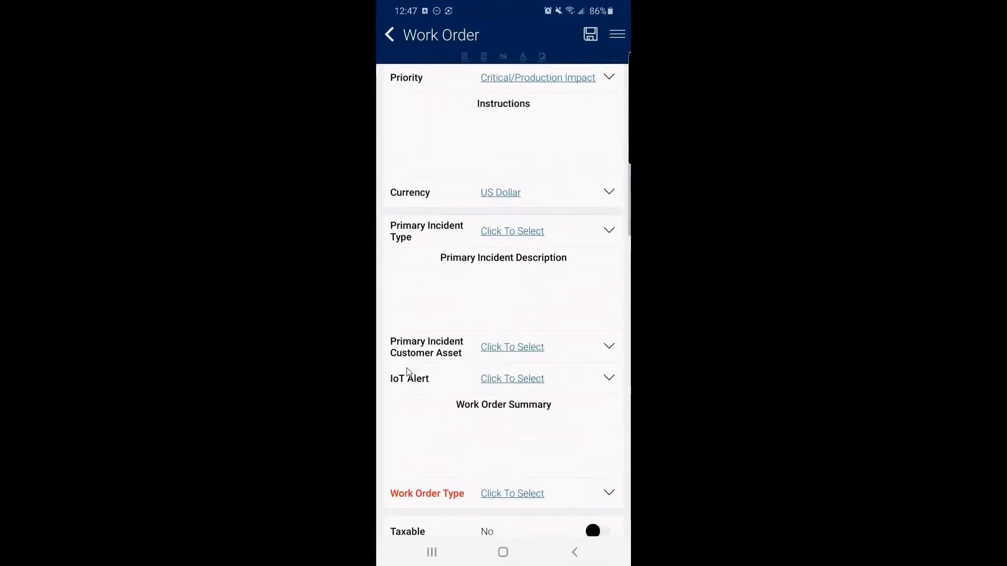
pyautogui.scroll(-3)
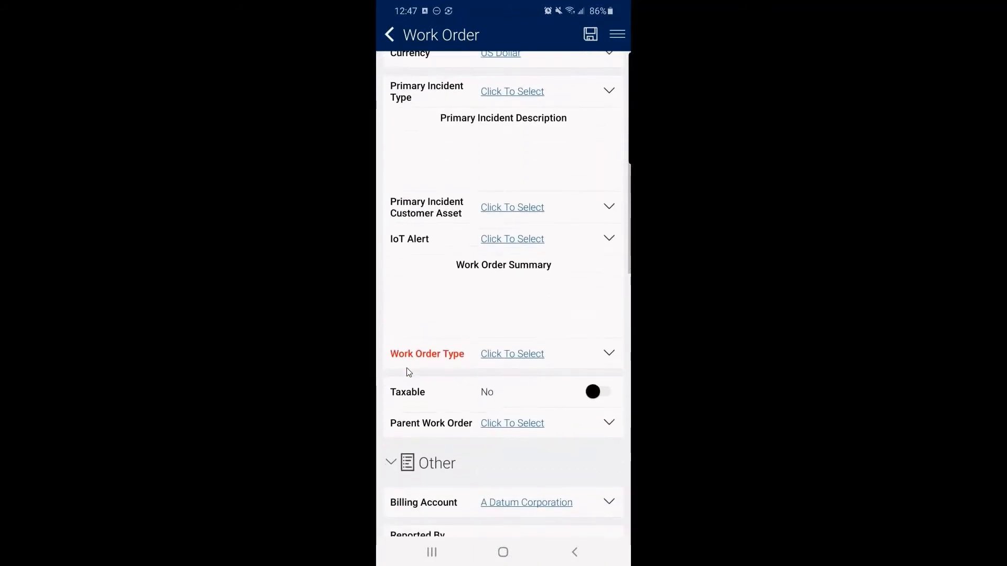
pyautogui.click(512, 354)
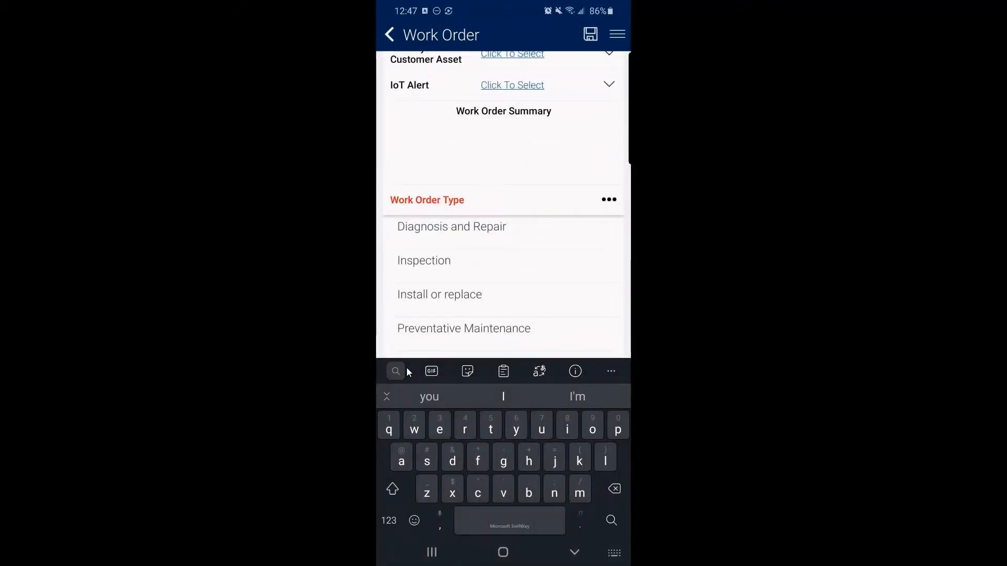
pyautogui.click(440, 294)
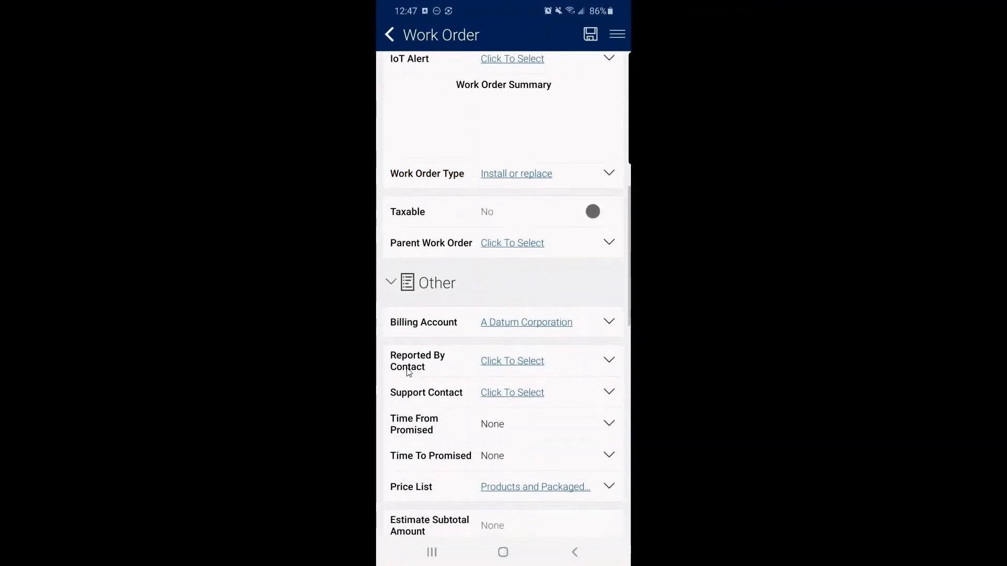
pyautogui.scroll(-3)
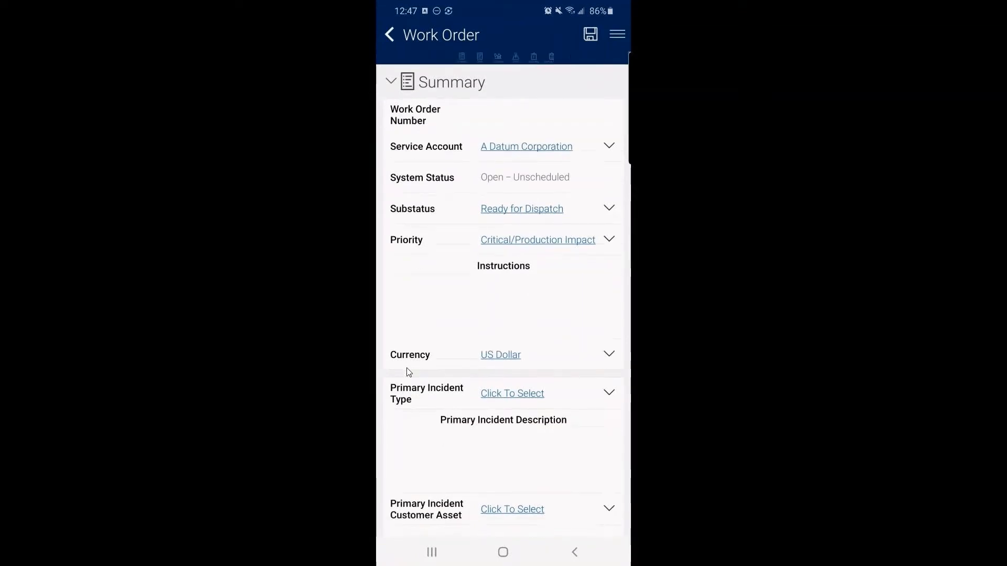
pyautogui.scroll(-3)
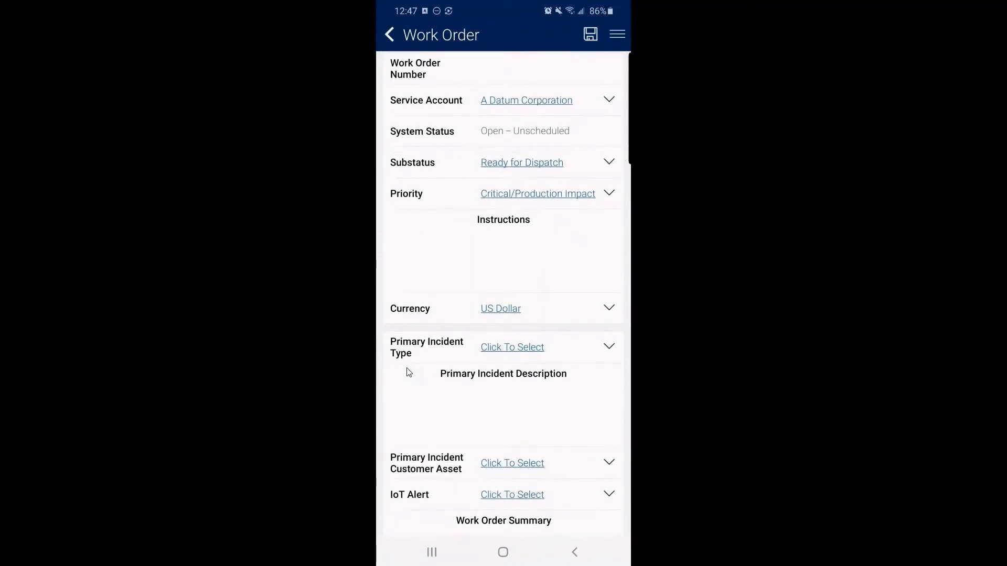
pyautogui.scroll(-3)
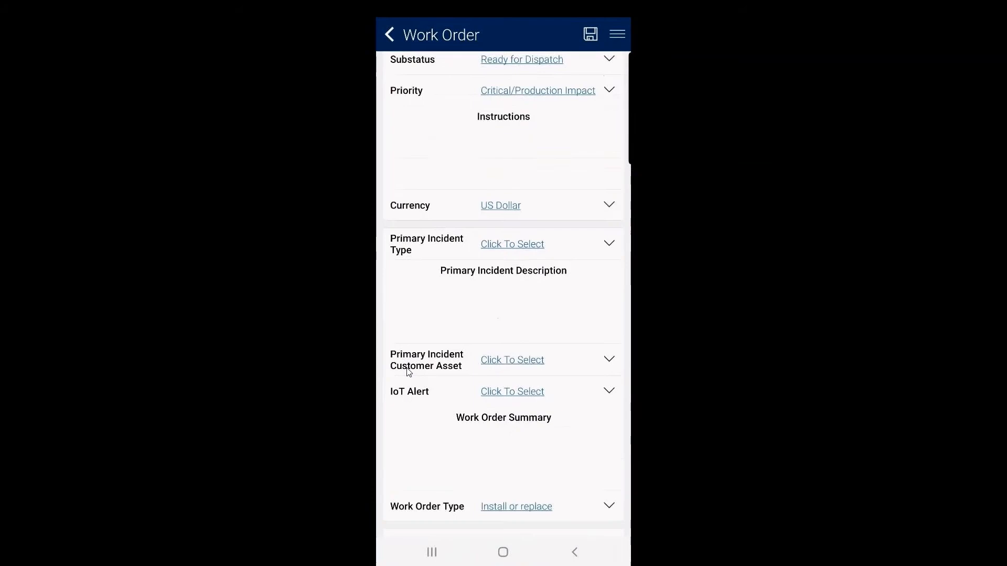
pyautogui.scroll(-3)
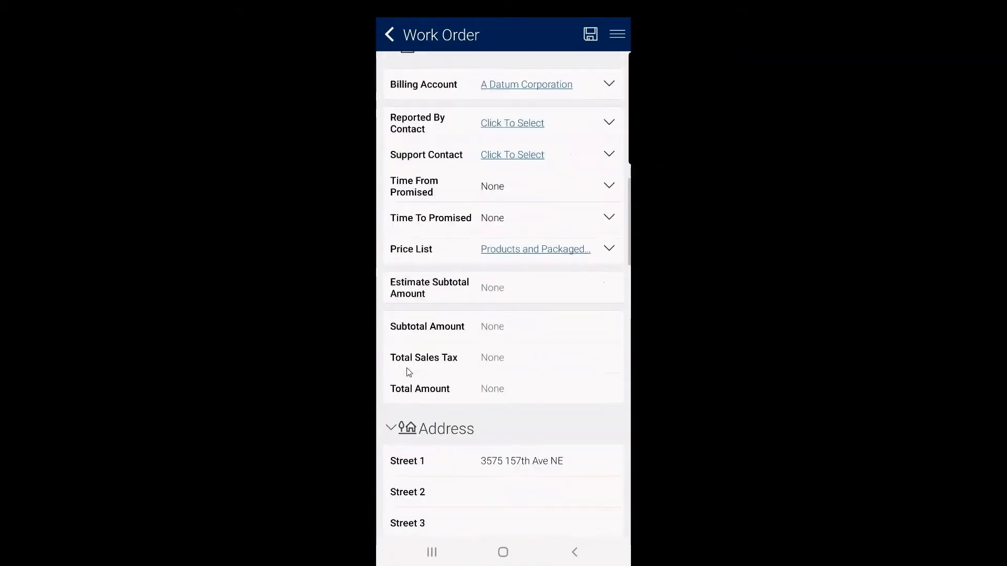
pyautogui.scroll(-3)
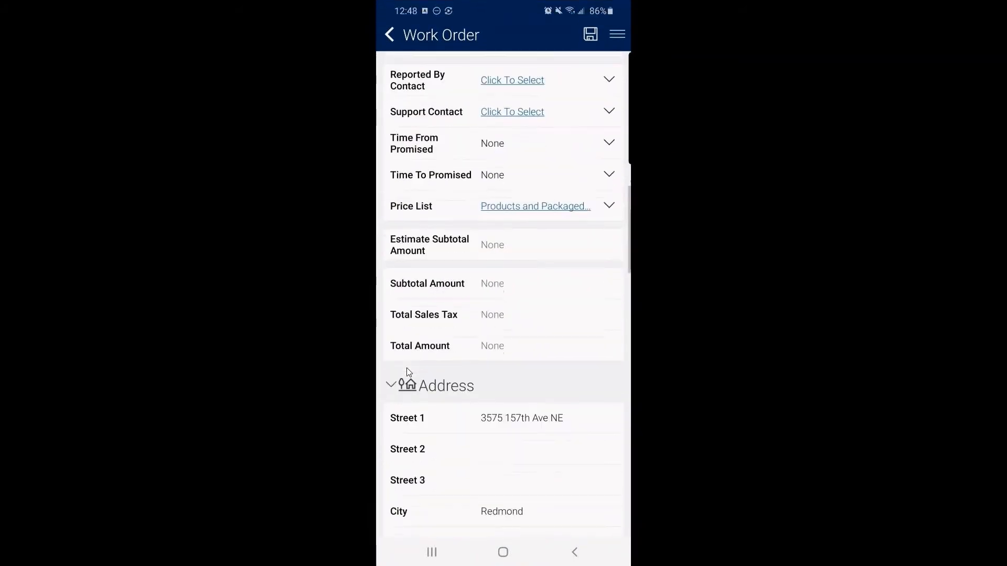
pyautogui.scroll(-3)
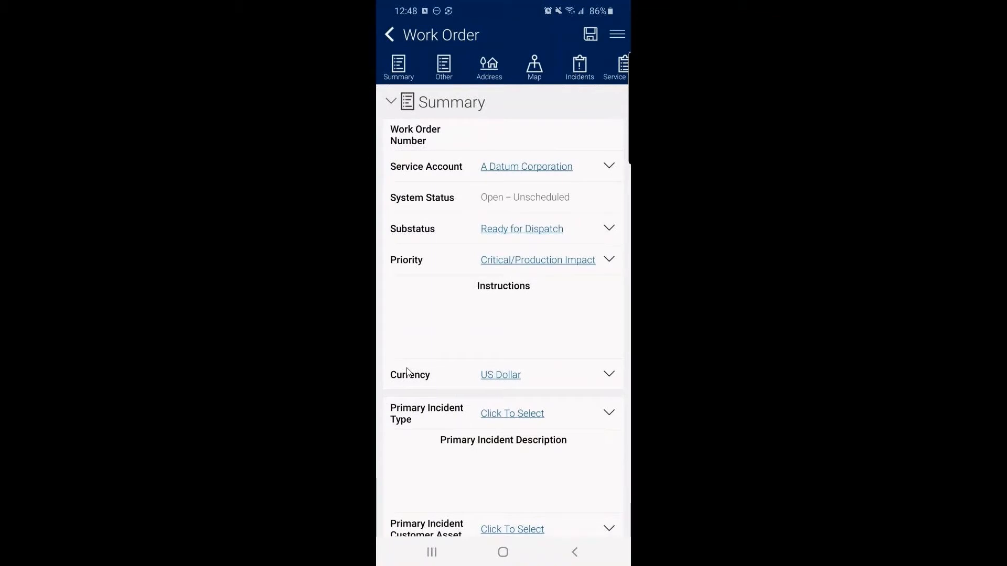
# Step: Collapse the Summary and Address sections so the map and Incidents show
pyautogui.click(443, 68)
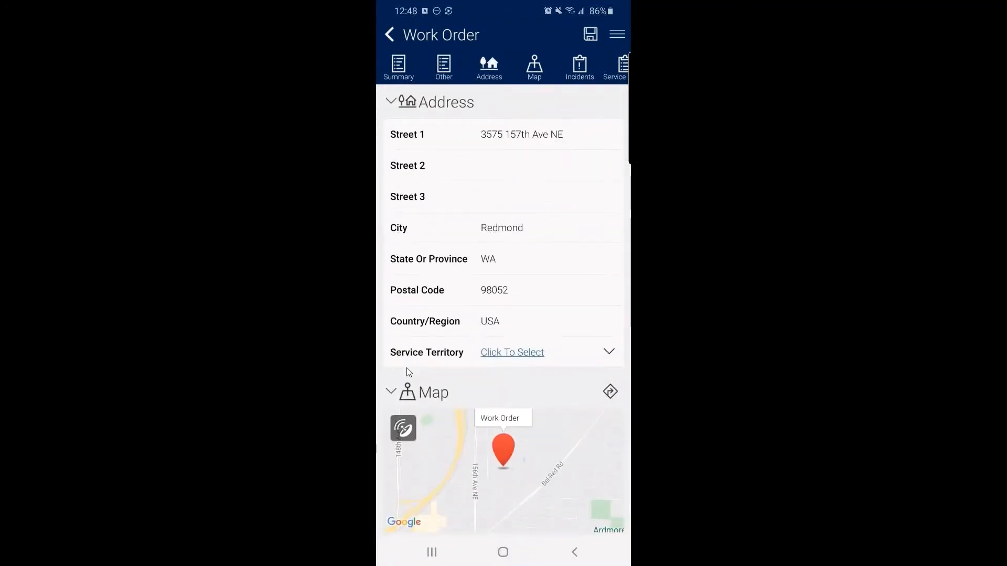
pyautogui.click(398, 67)
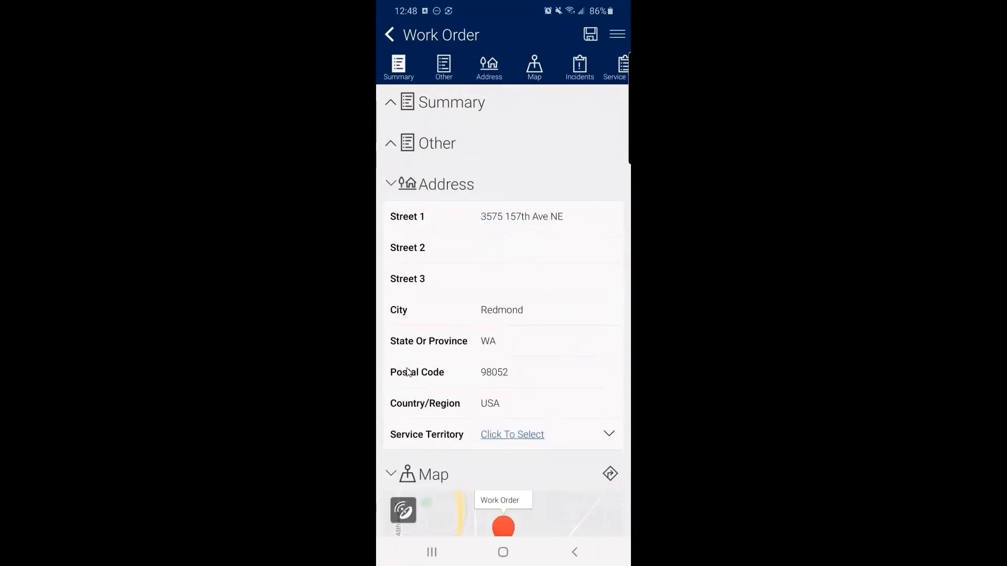
pyautogui.click(390, 184)
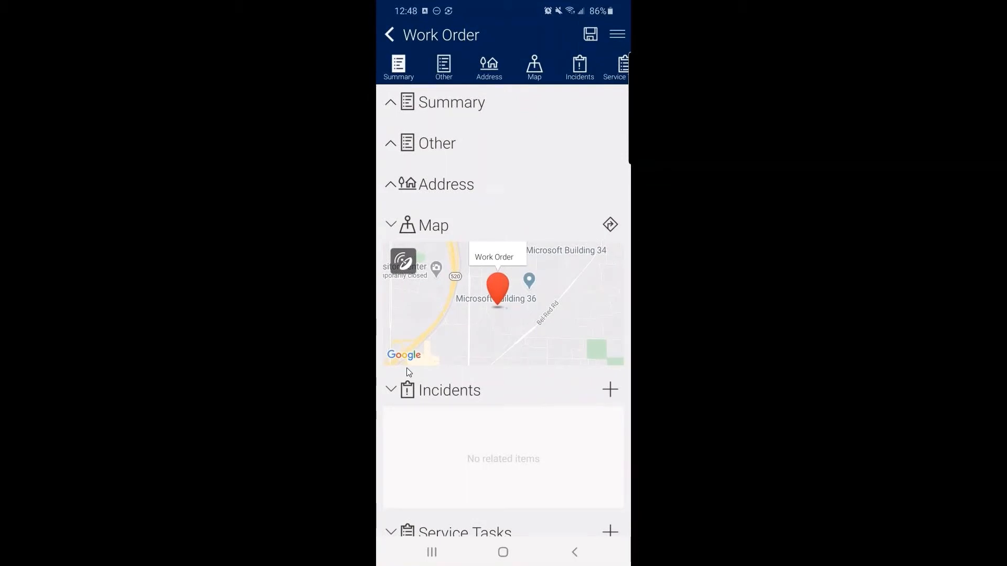
# Step: Check the Signature section, then save and close the work order
pyautogui.scroll(-3)
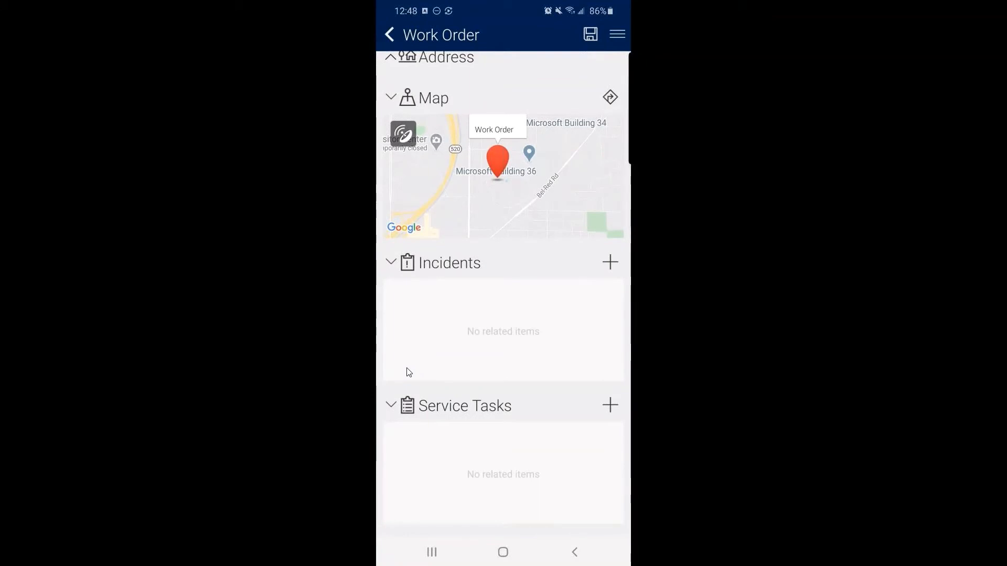
pyautogui.scroll(-3)
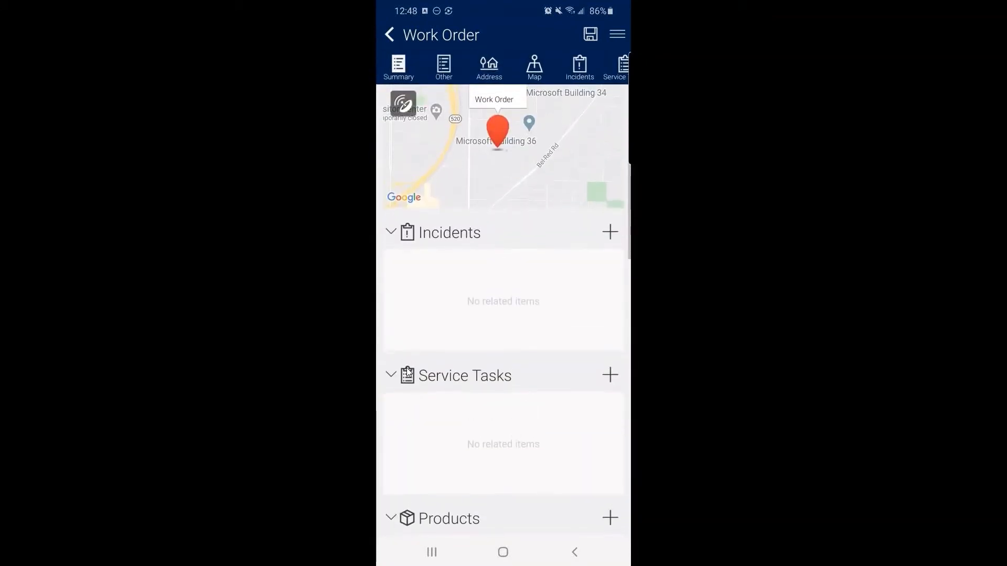
pyautogui.scroll(-3)
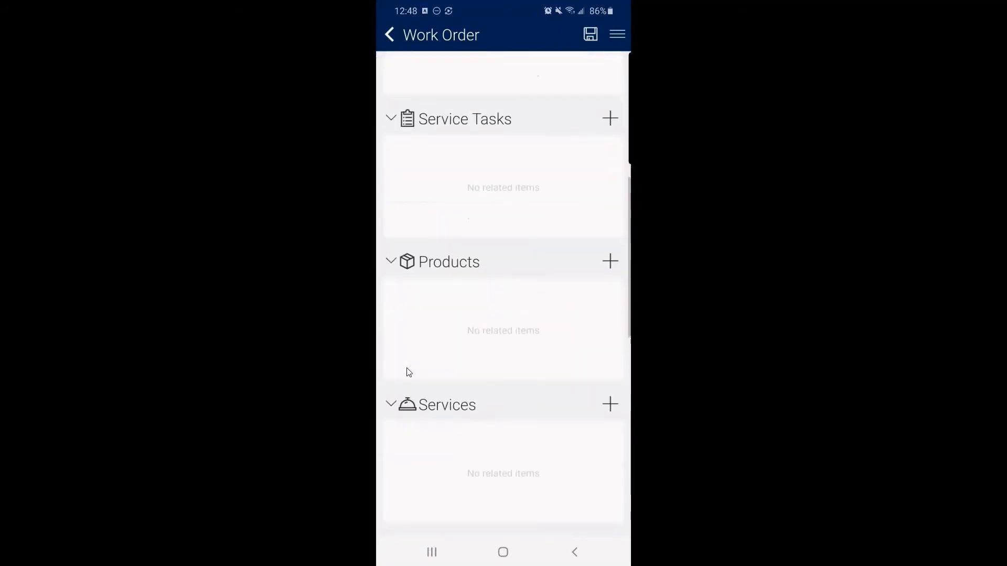
pyautogui.scroll(-3)
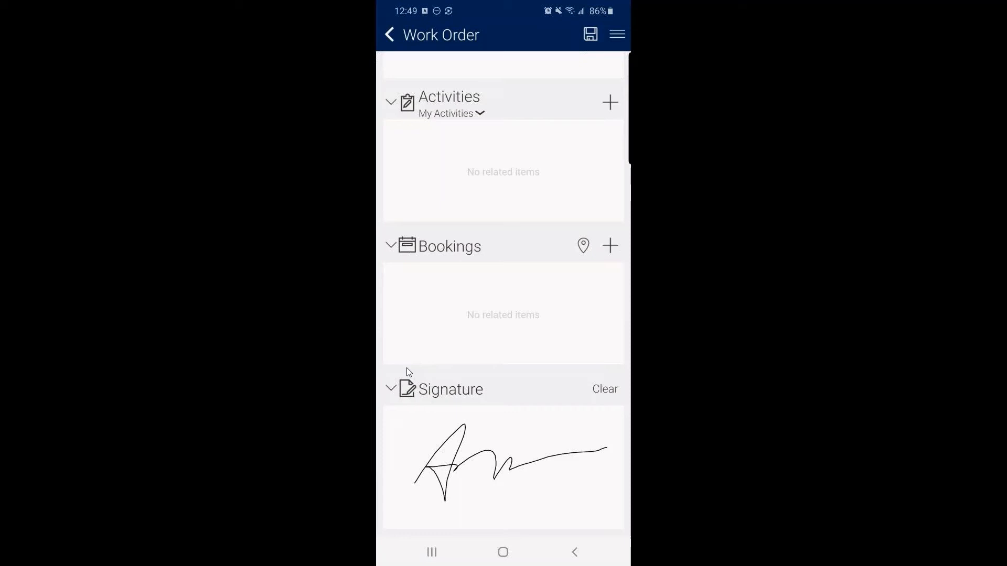
pyautogui.click(389, 35)
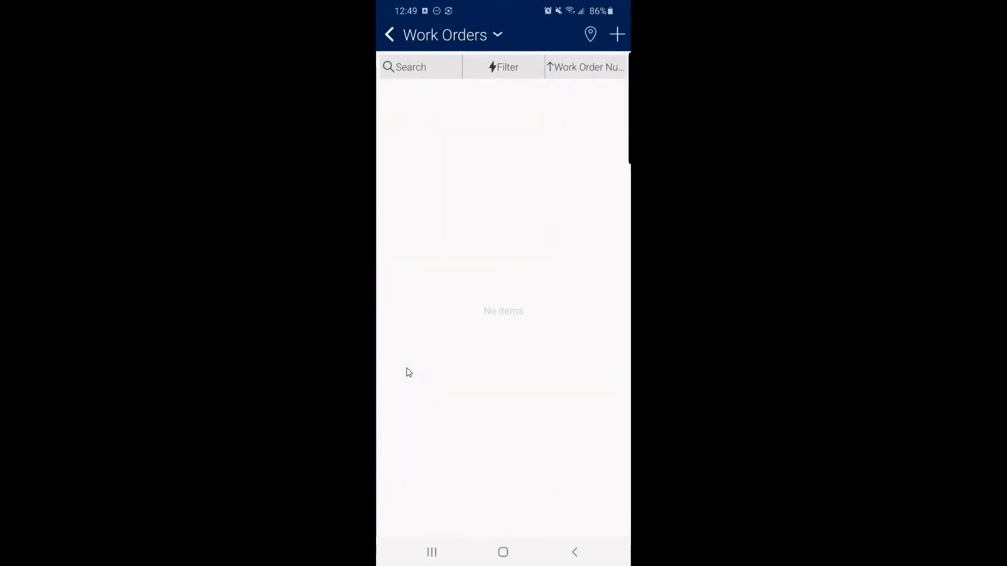
# Step: Return to the app's main menu and close the mirrored phone window
pyautogui.click(389, 34)
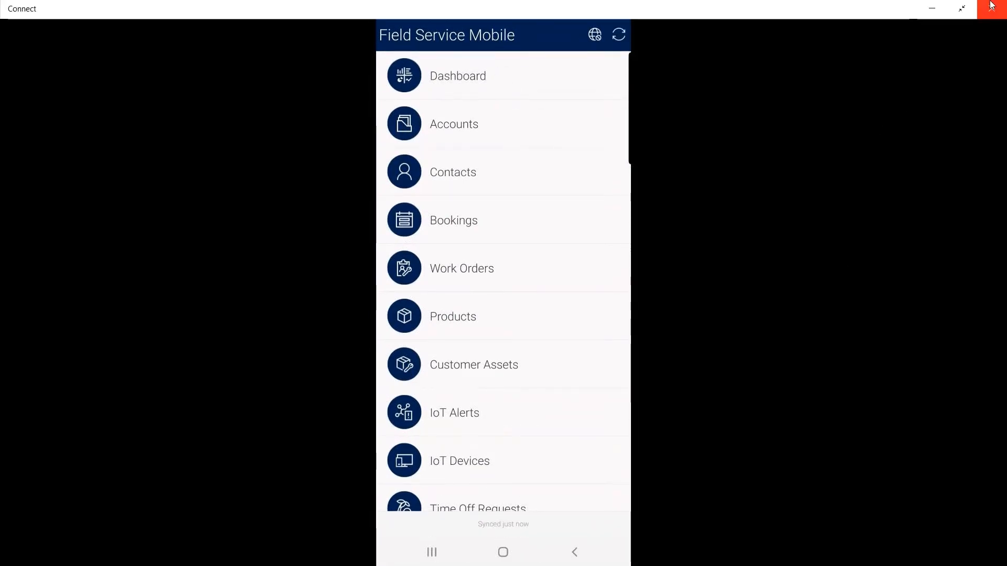
pyautogui.click(423, 556)
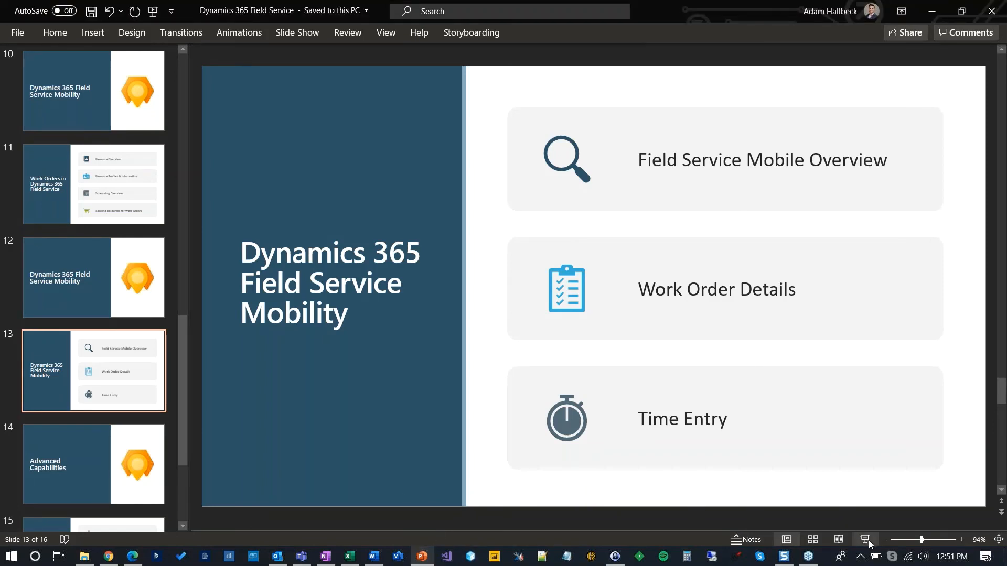
# Step: Present the Field Service Mobility slide as a full-screen slide show
pyautogui.click(865, 538)
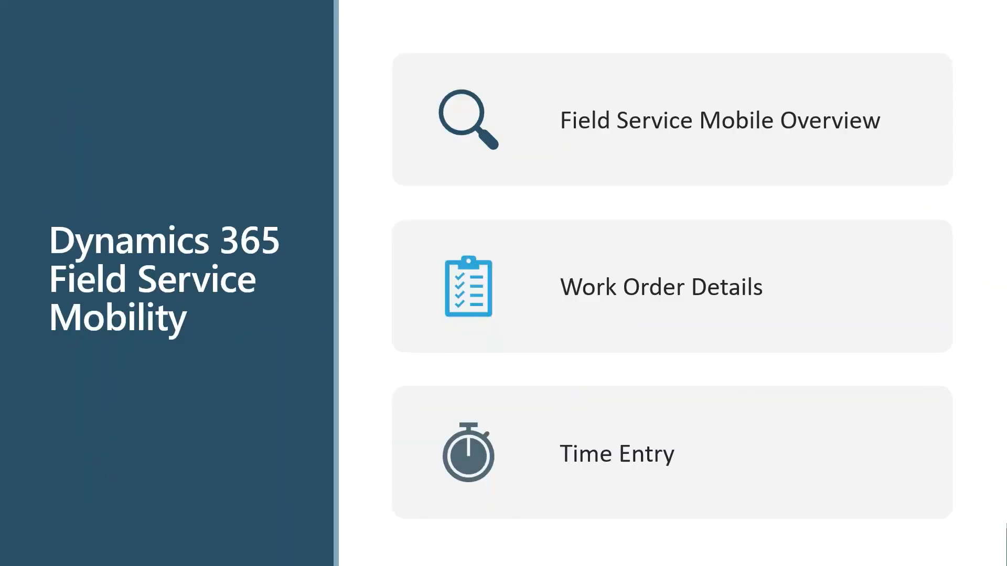